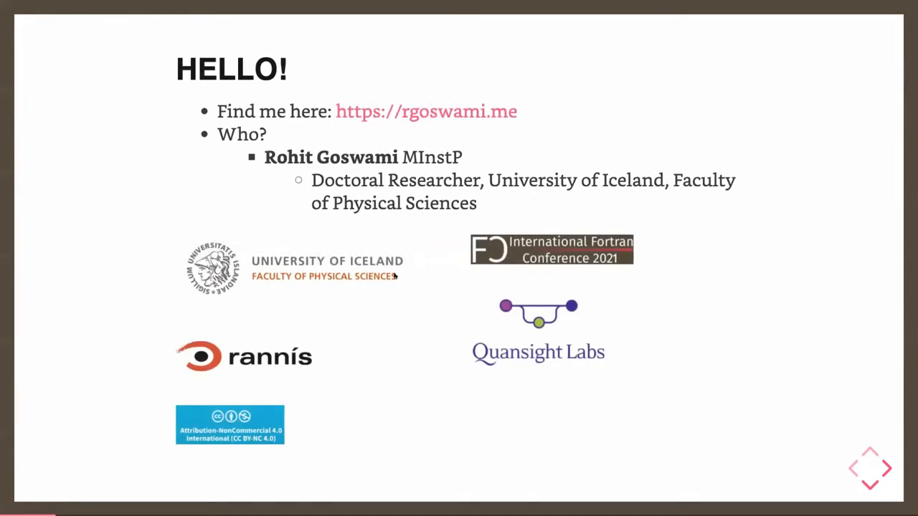
mouse_move(294, 313)
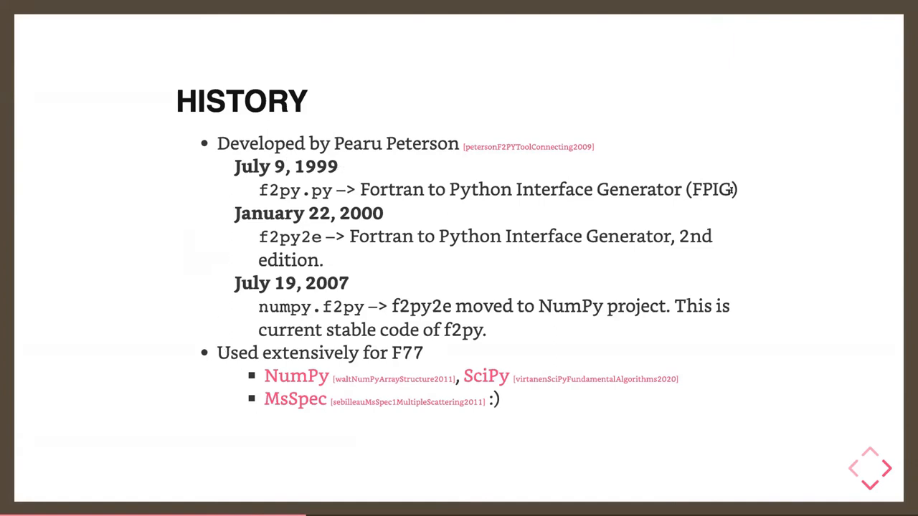
Step: Advance from the History slide to the Design slide with the f2py workflow diagram
click(887, 467)
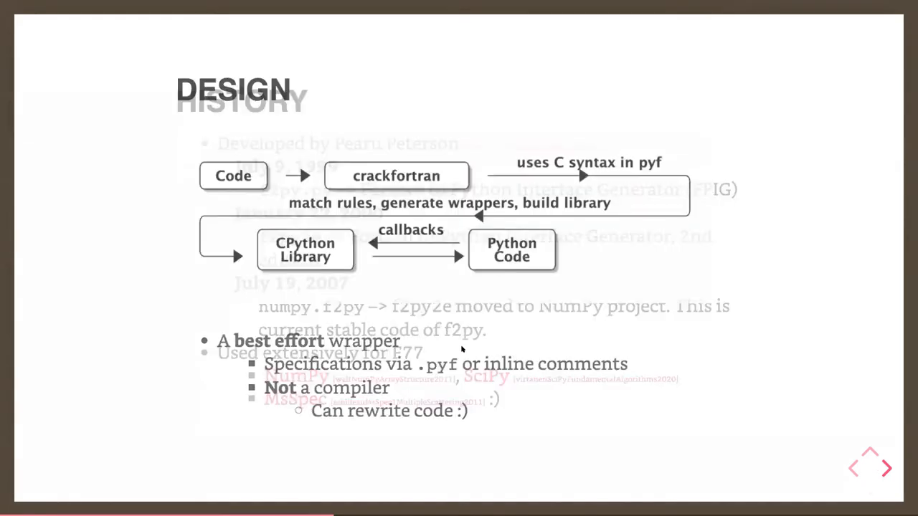
click(887, 468)
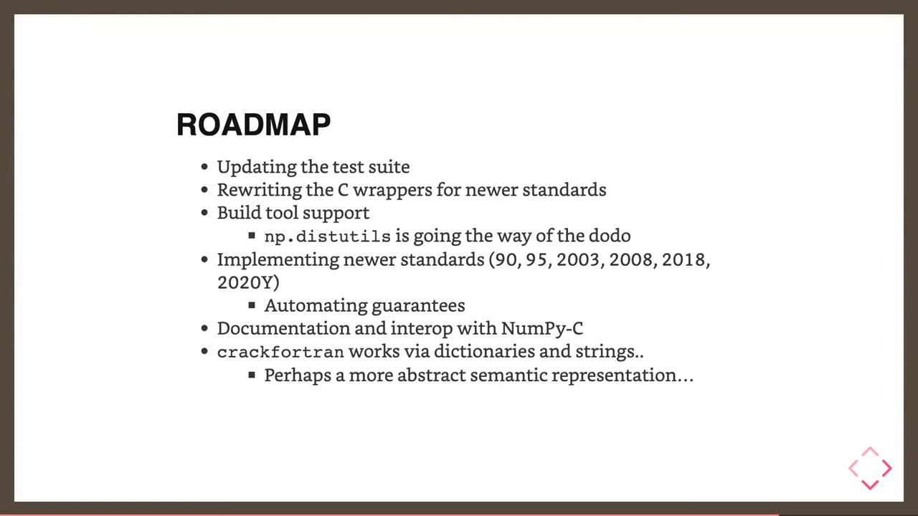
Step: Advance past the ROADMAP slide to the RELEVANCE slide on writing efficient wrappers
click(887, 468)
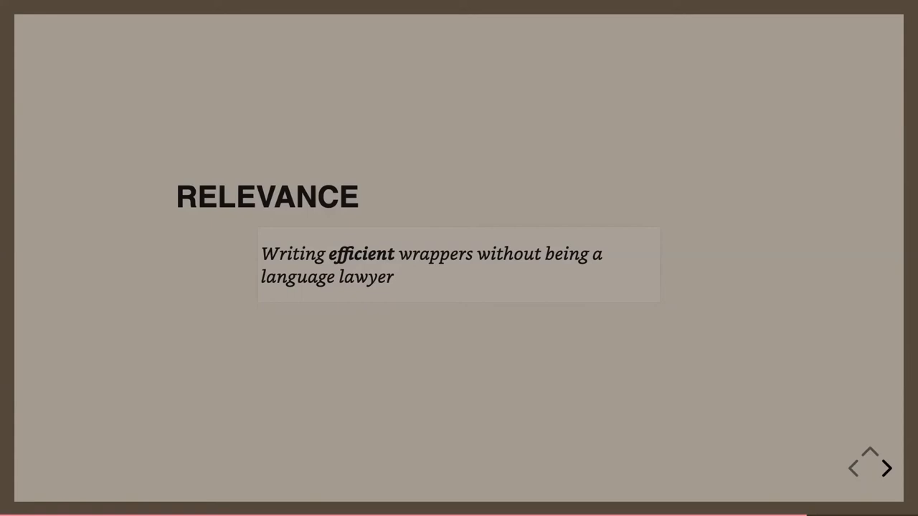
Step: Advance from the RELEVANCE slide to the ACKNOWLEDGEMENTS slide
click(886, 467)
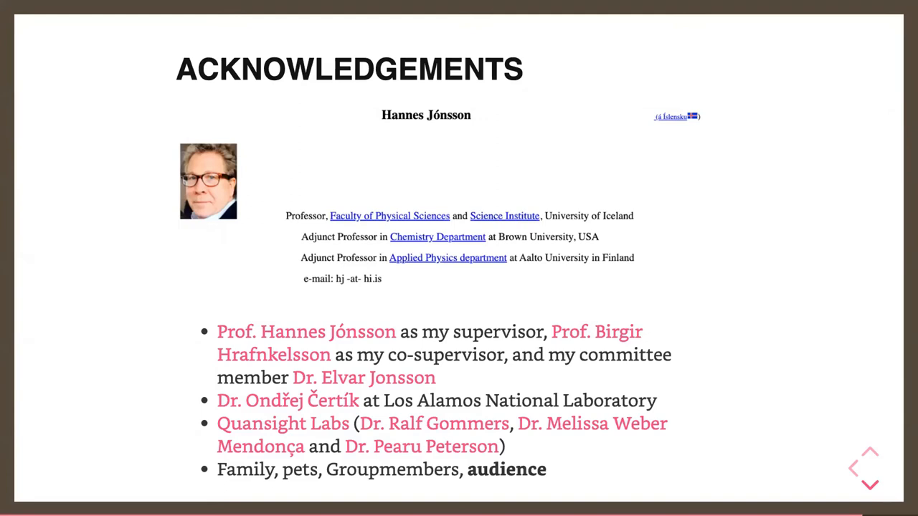
click(869, 482)
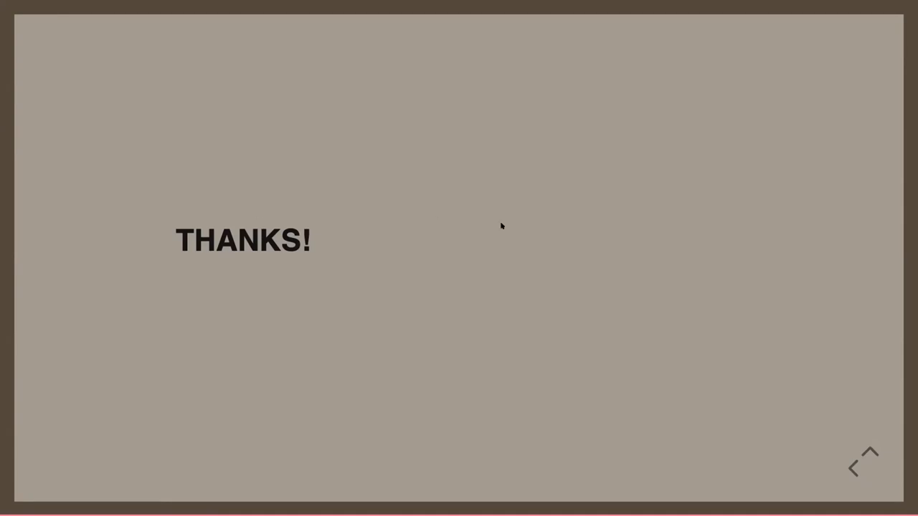